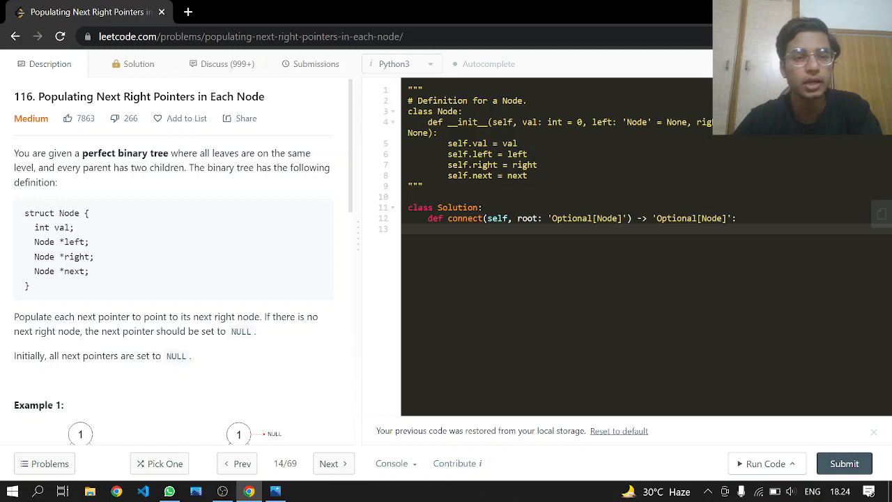
{"action": "mouse_move", "coordinate": [291, 212]}
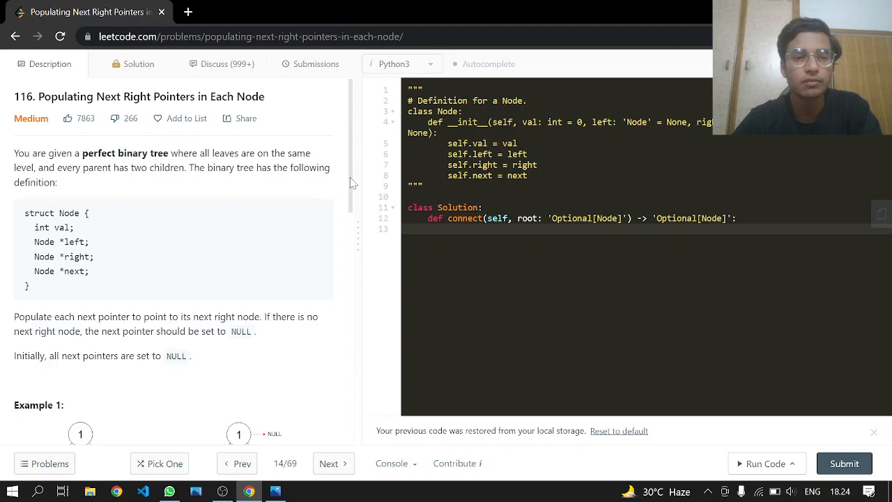
- Start line 13 of connect with the assignment 'current ='
{"action": "scroll", "scroll_direction": "down", "scroll_amount": 3}
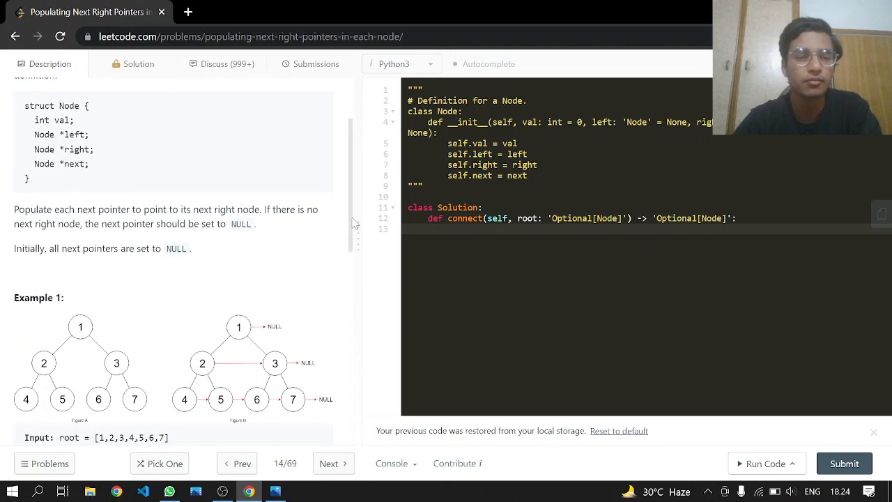
{"action": "scroll", "scroll_direction": "down", "scroll_amount": 3}
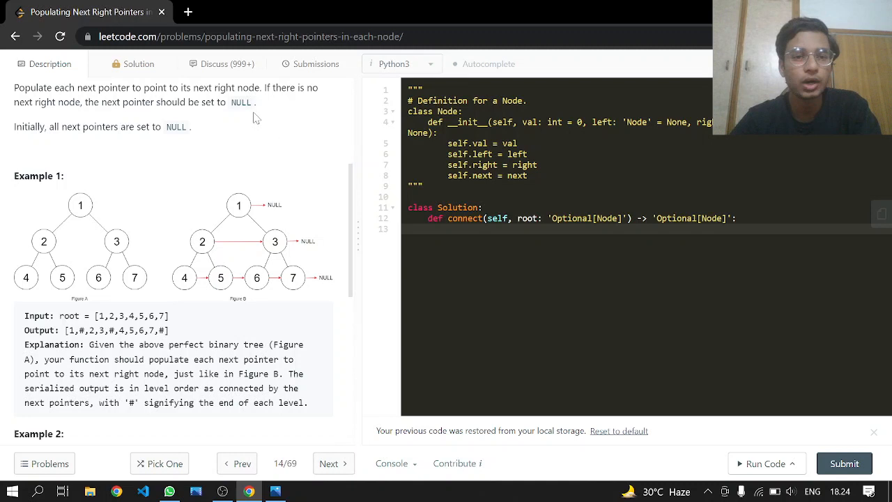
{"action": "mouse_move", "coordinate": [63, 142]}
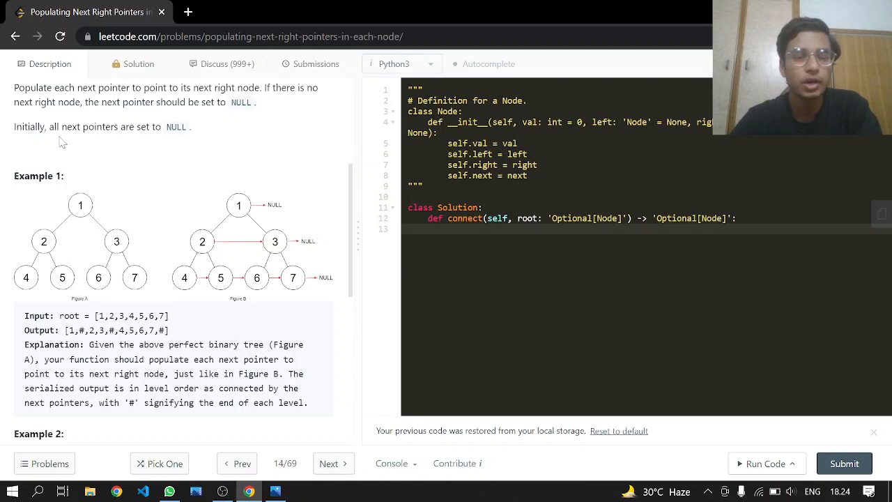
{"action": "mouse_move", "coordinate": [335, 205]}
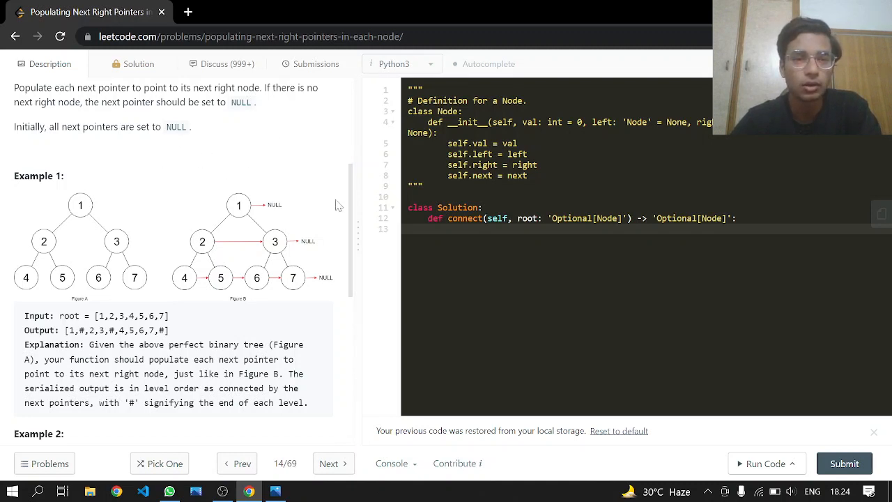
{"action": "mouse_move", "coordinate": [271, 214]}
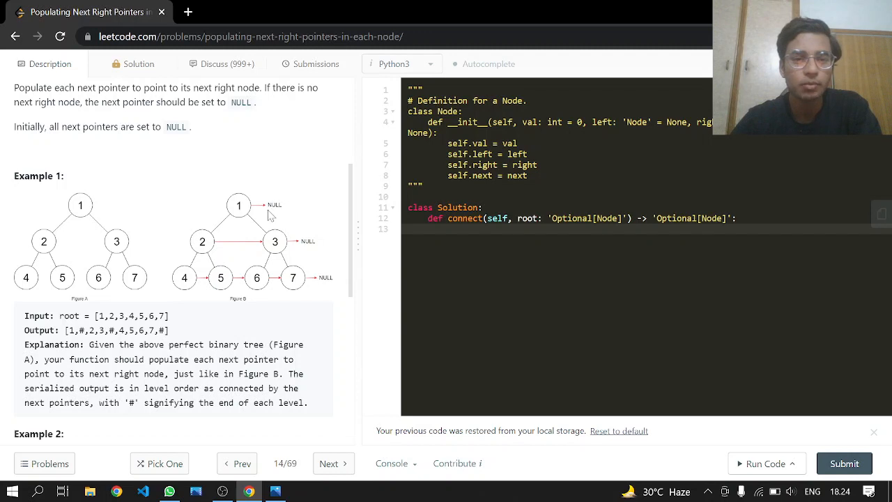
{"action": "mouse_move", "coordinate": [3, 182]}
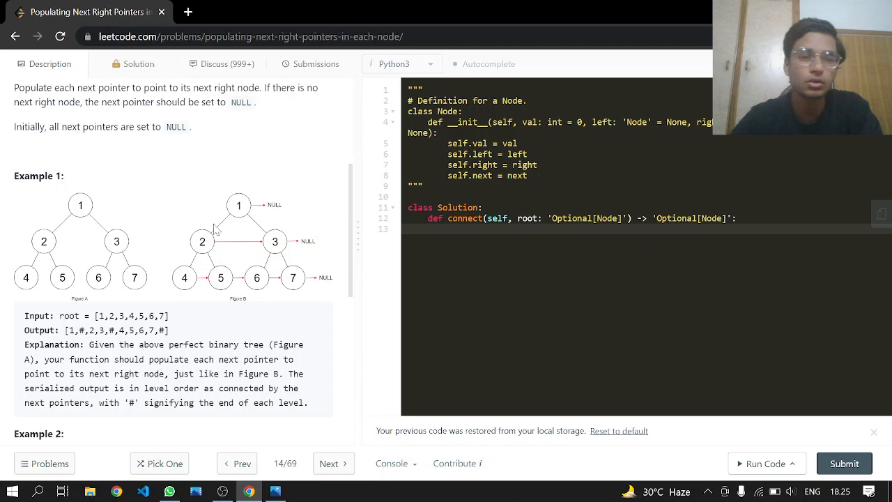
{"action": "mouse_move", "coordinate": [195, 286]}
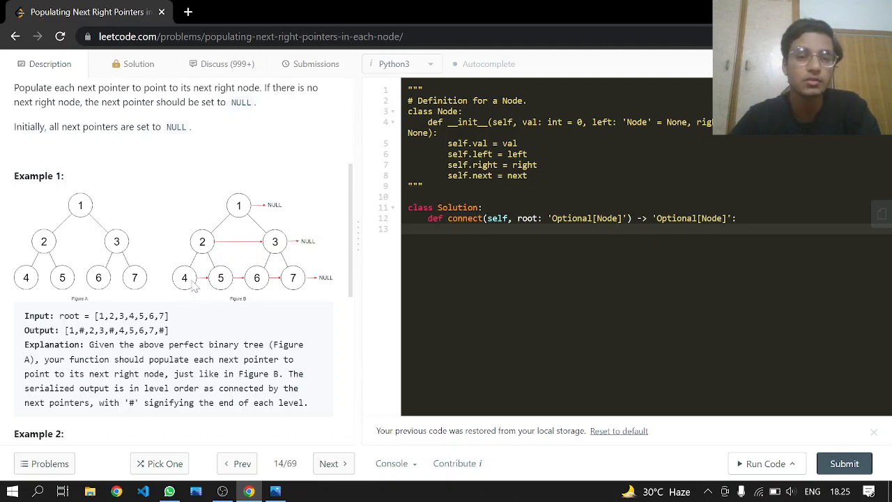
{"action": "mouse_move", "coordinate": [300, 288]}
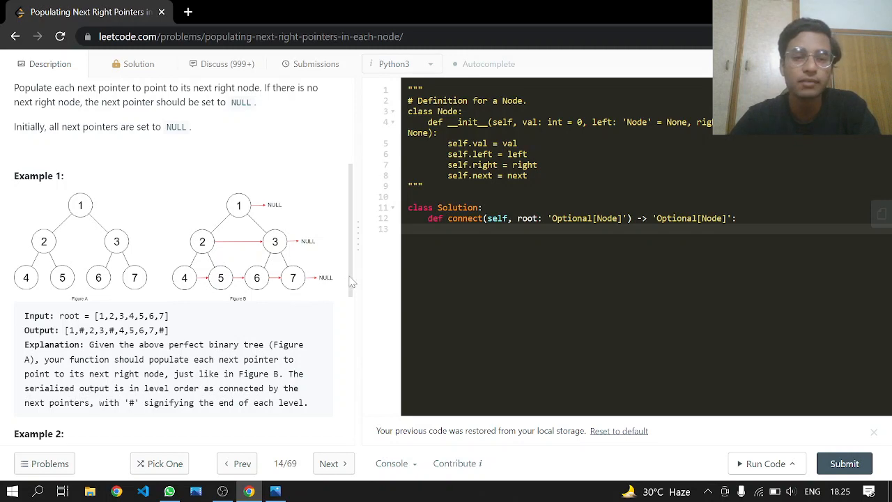
{"action": "scroll", "scroll_direction": "down", "scroll_amount": 3}
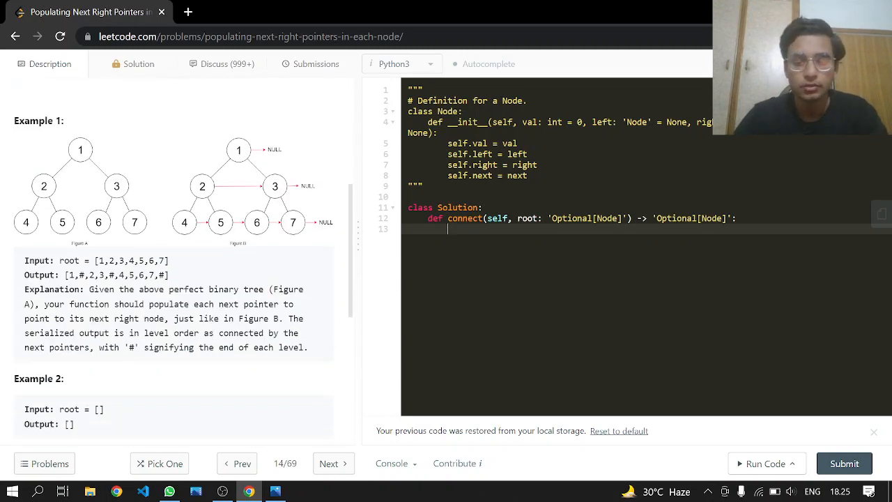
{"action": "type", "text": "cu"}
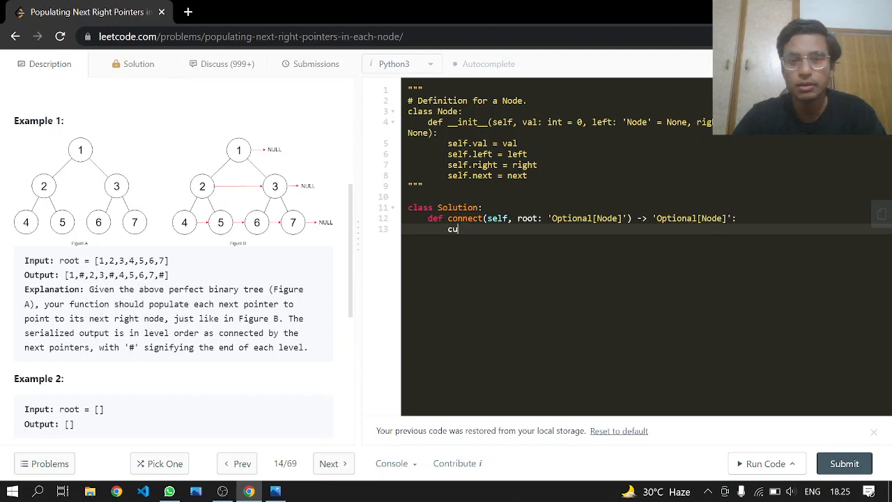
{"action": "type", "text": "rrent ="}
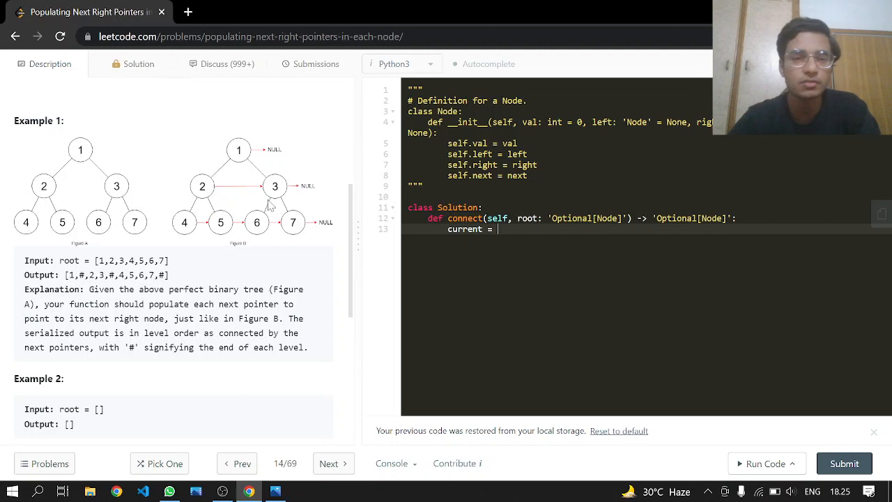
{"action": "mouse_move", "coordinate": [198, 251]}
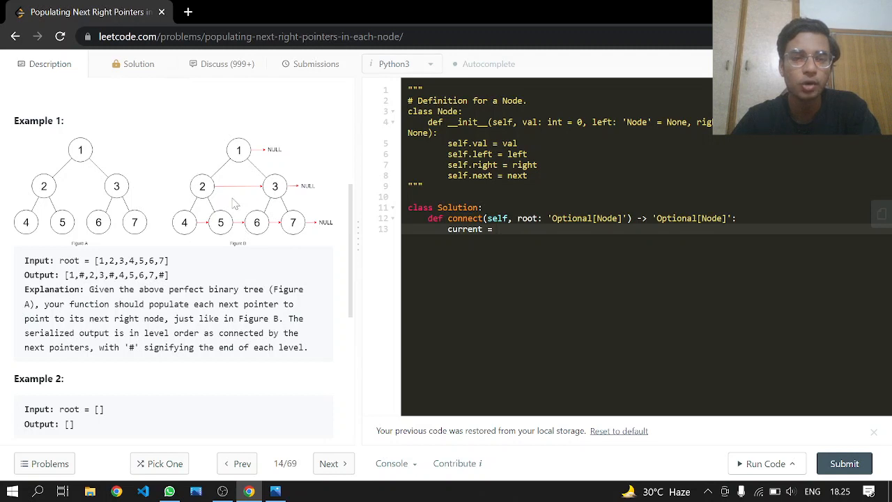
{"action": "mouse_move", "coordinate": [240, 220]}
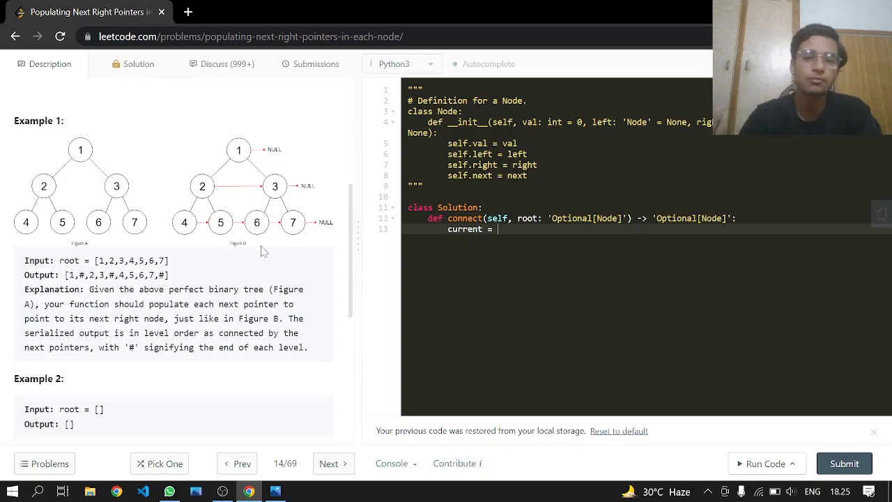
{"action": "mouse_move", "coordinate": [214, 195]}
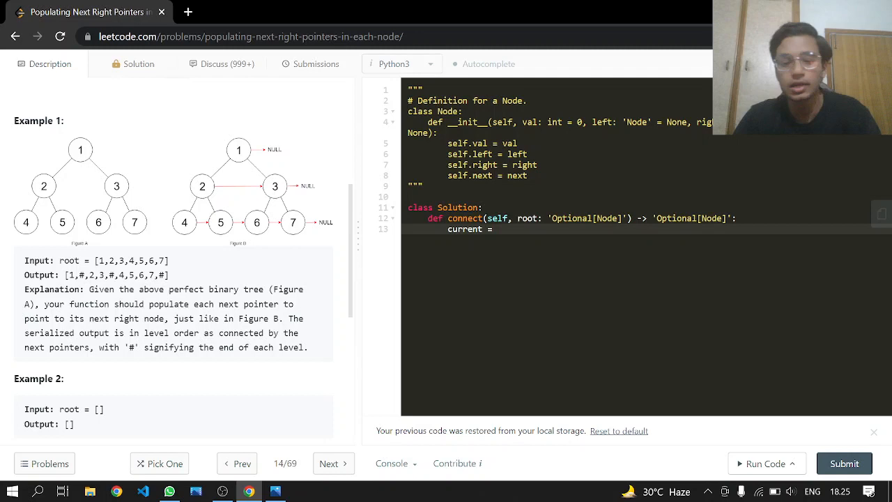
- Write 'current , Next = root , root.left if root else None', correcting the else typo
{"action": "type", "text": "root"}
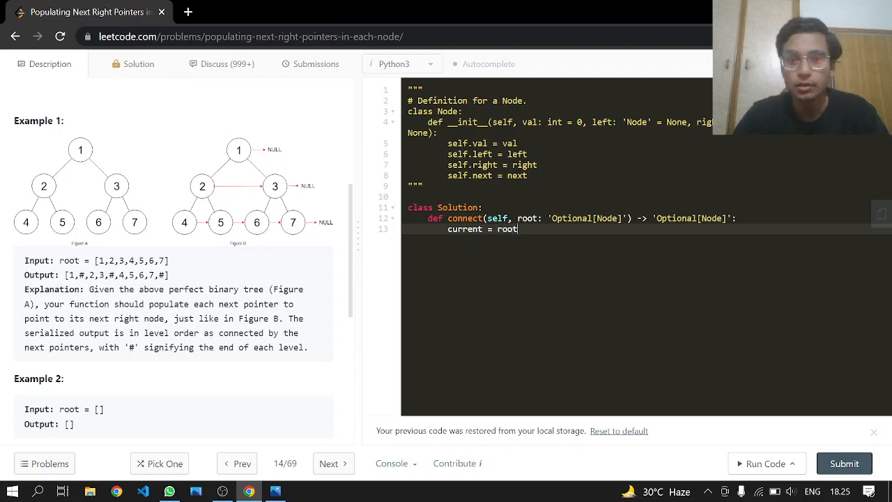
{"action": "type", "text": ","}
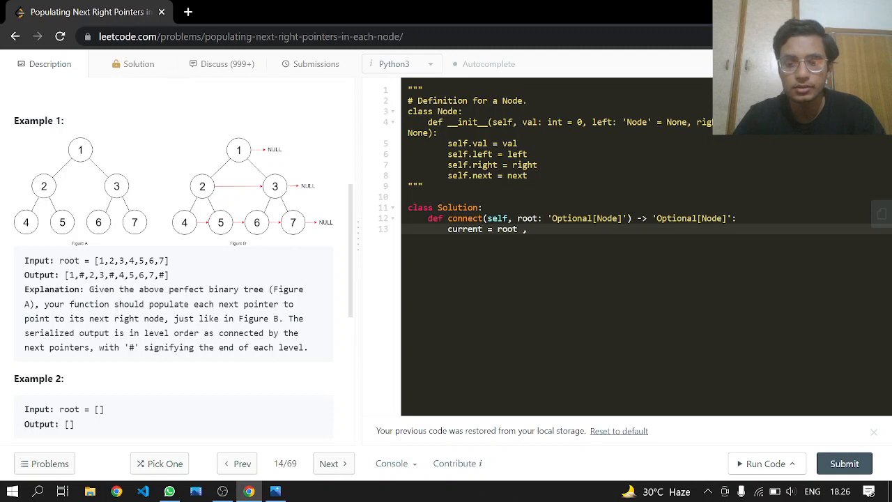
{"action": "type", "text": "Nex"}
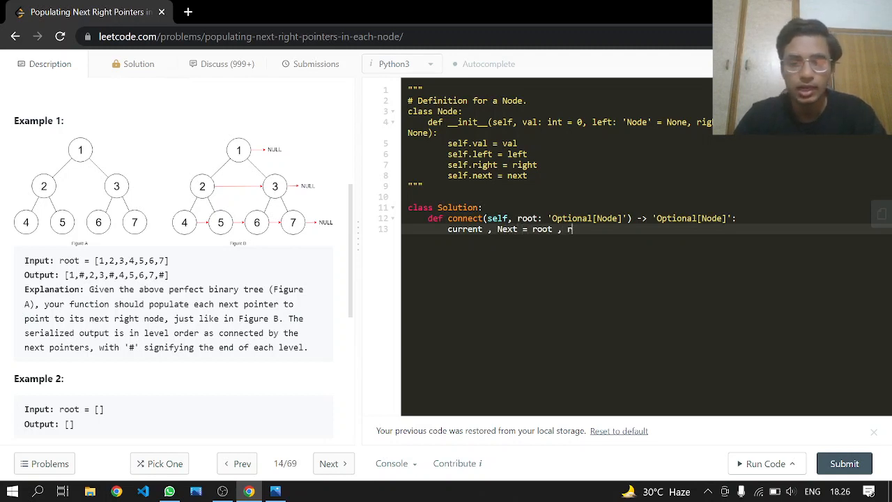
{"action": "type", "text": "oot.elf"}
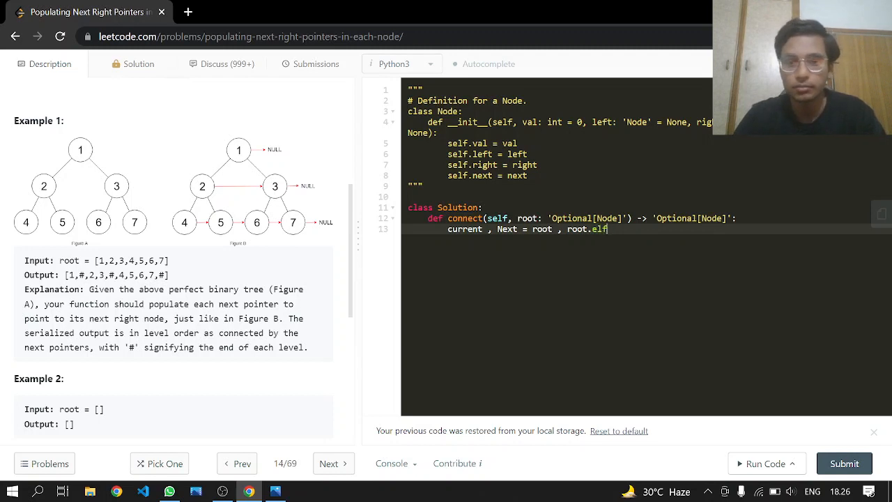
{"action": "type", "text": "left if root lese"}
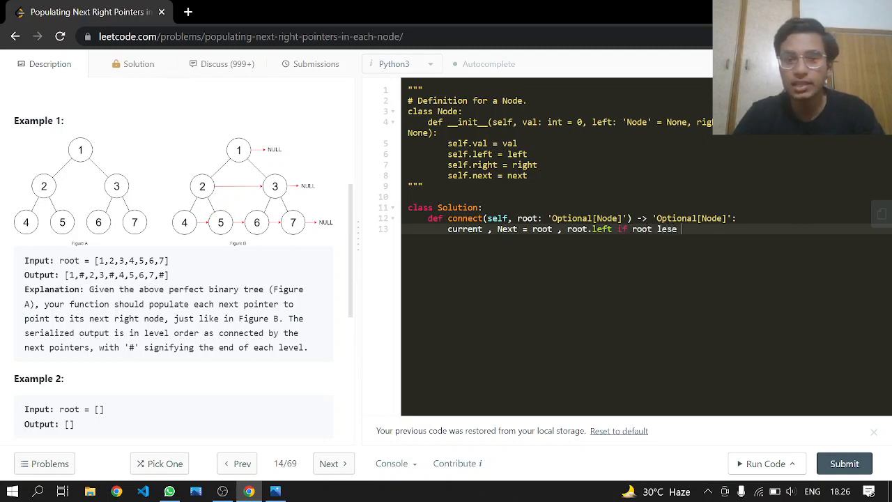
{"action": "key", "text": "Backspace"}
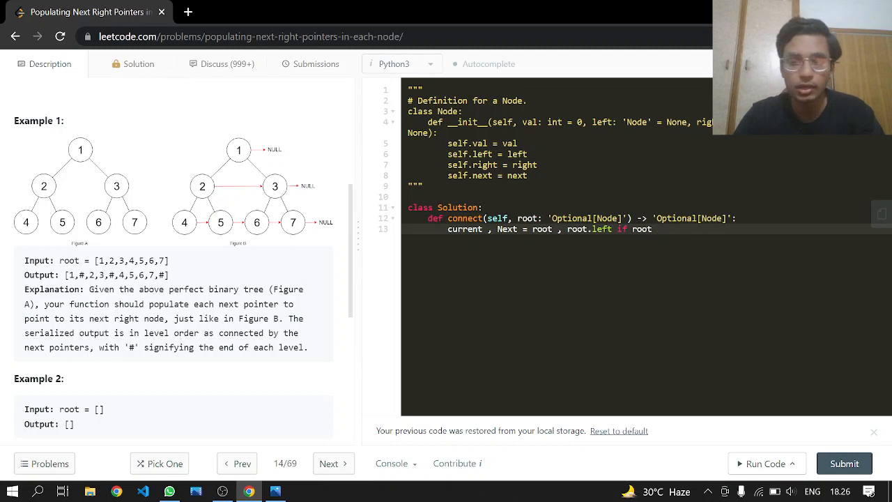
{"action": "type", "text": "else None"}
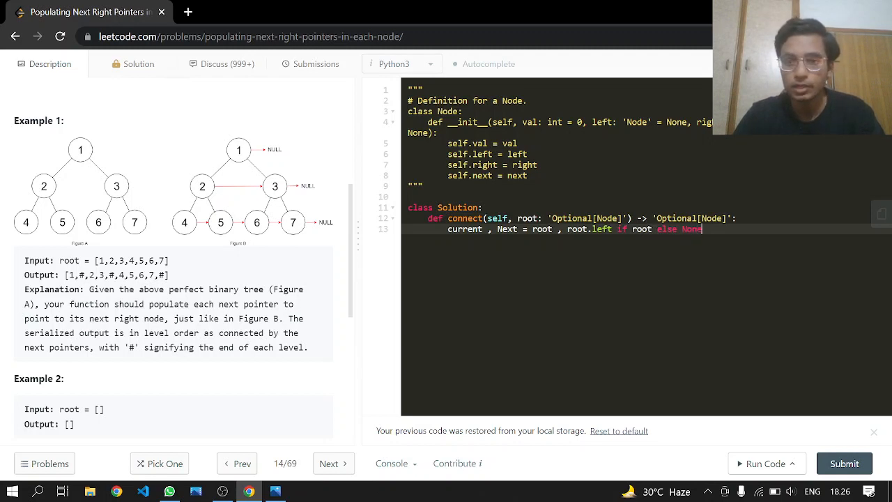
{"action": "type", "text": "c"}
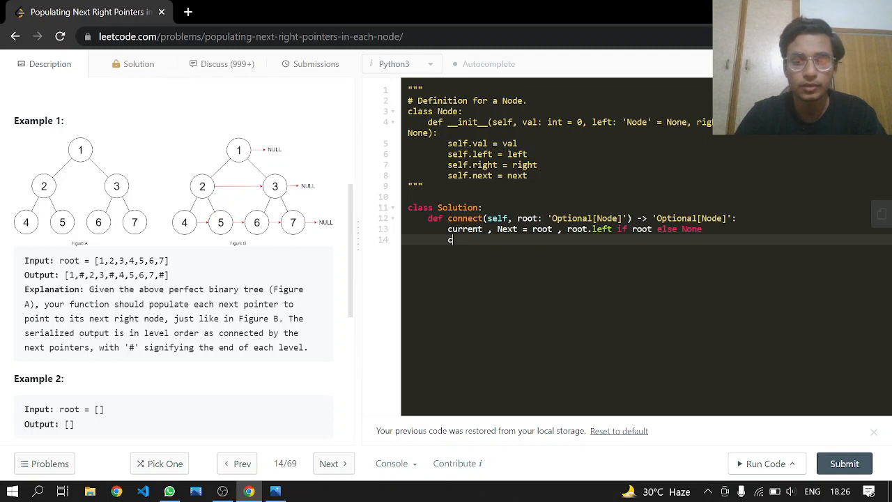
- Write the loop header 'while current and Next :'
{"action": "type", "text": "hile"}
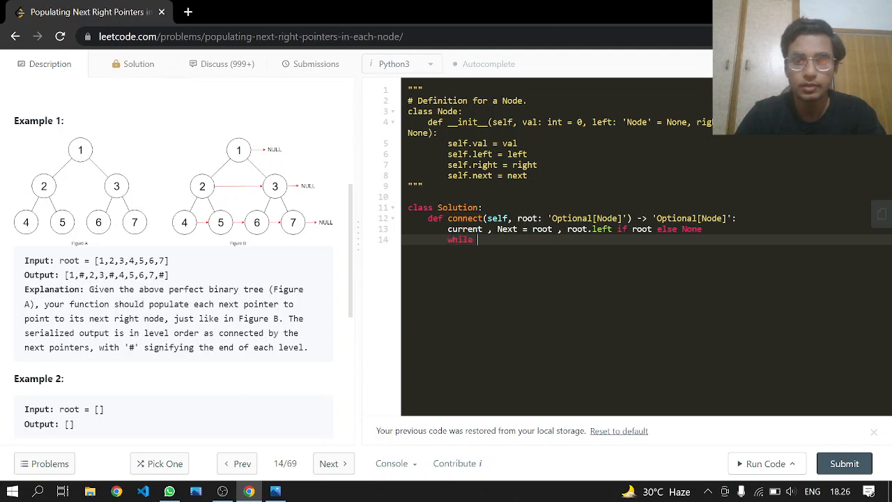
{"action": "type", "text": "current and c"}
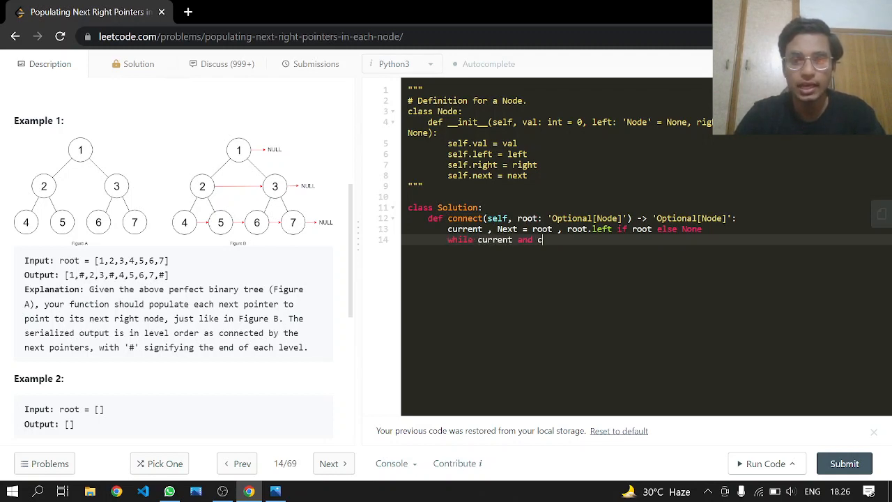
{"action": "key", "text": "Backspace"}
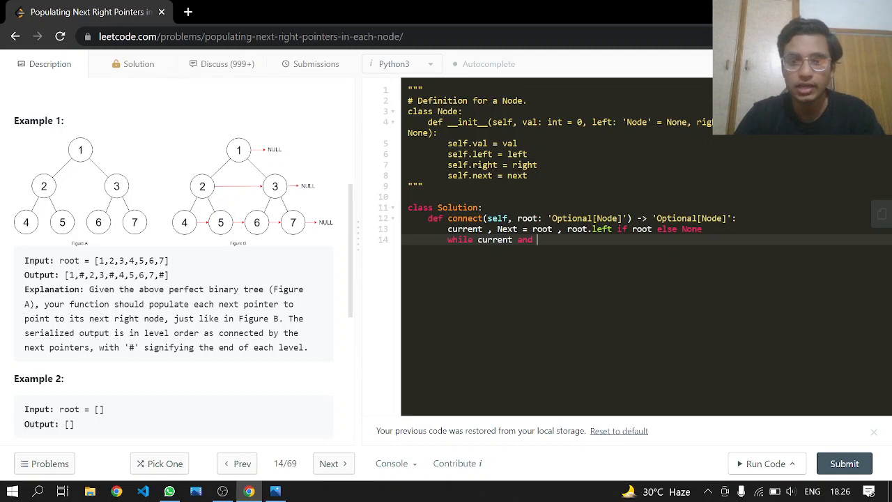
{"action": "type", "text": "Ne"}
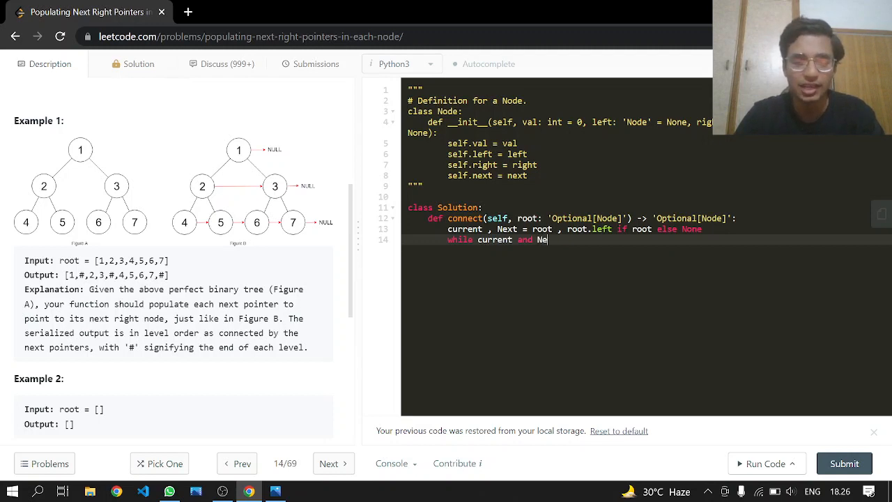
{"action": "type", "text": "xt :"}
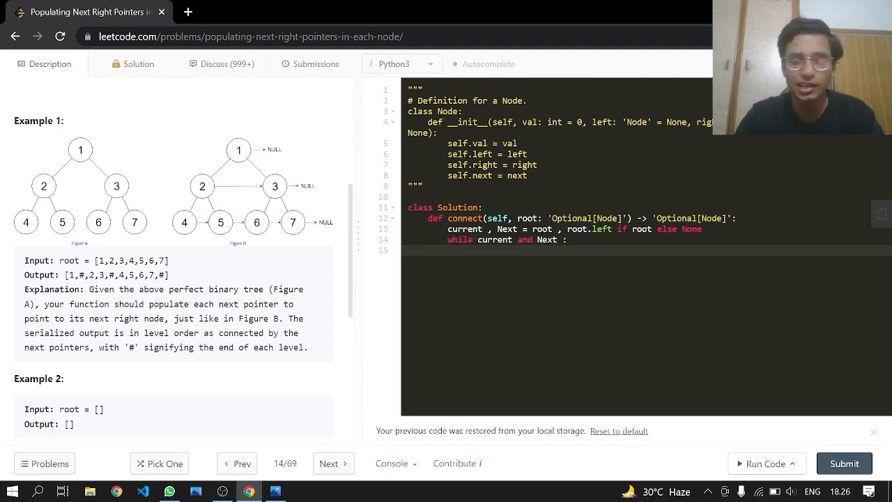
- Inside the loop, set current.left.next = current.right
{"action": "type", "text": "current."}
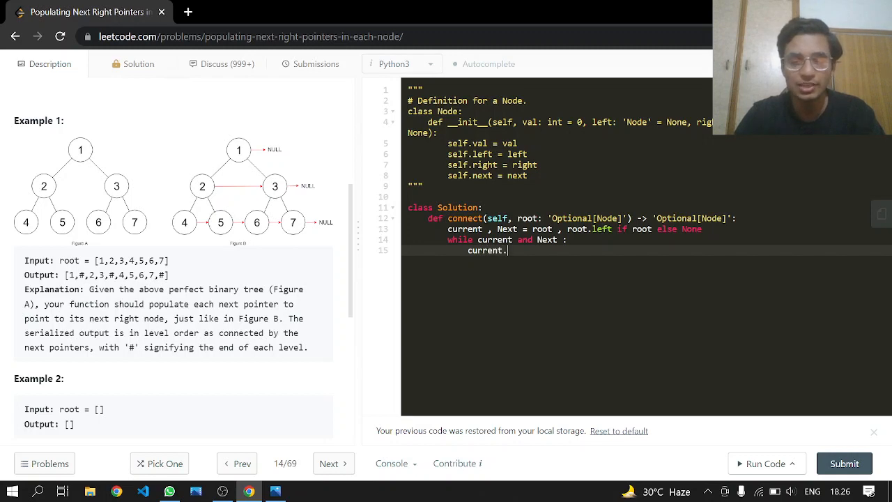
{"action": "type", "text": "left."}
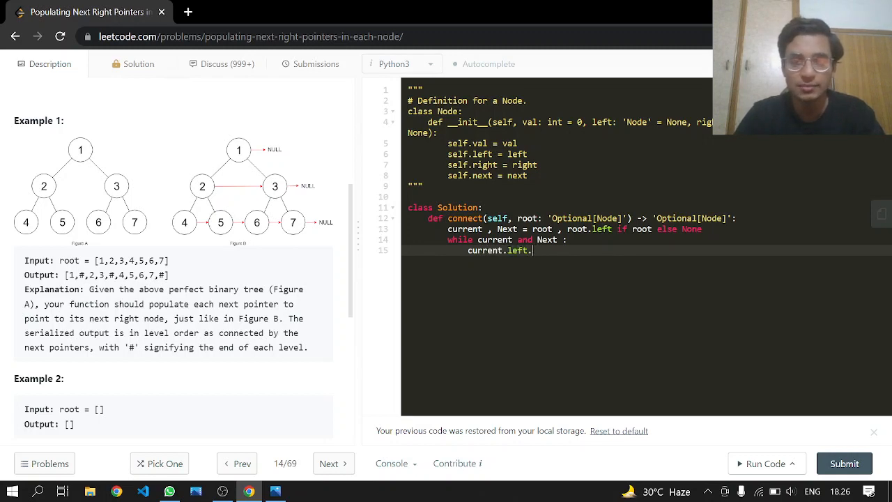
{"action": "type", "text": "ext"}
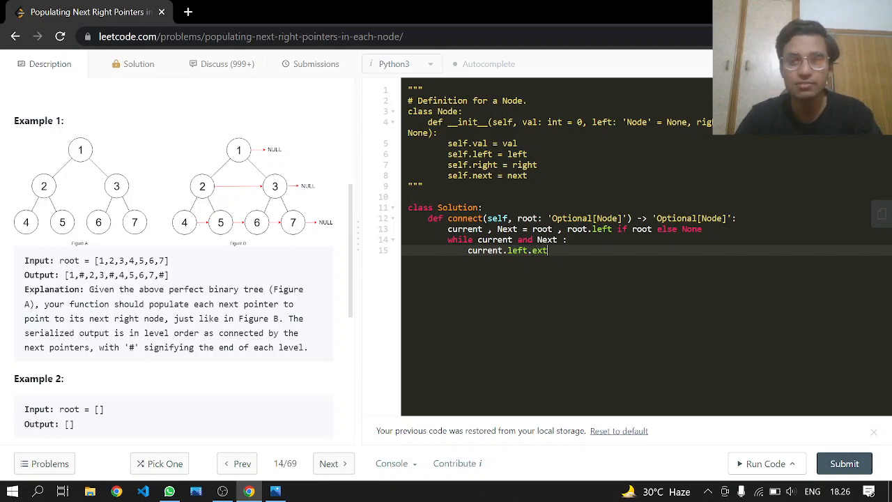
{"action": "type", "text": ".next = current."}
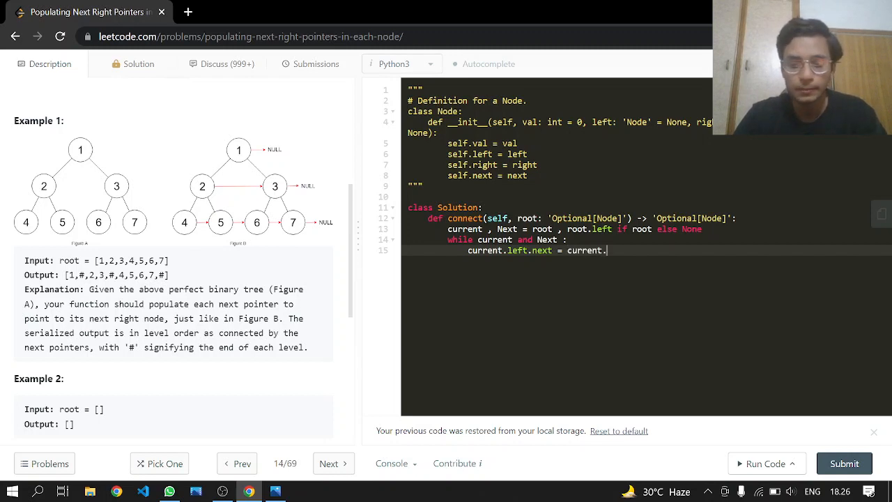
{"action": "type", "text": "right"}
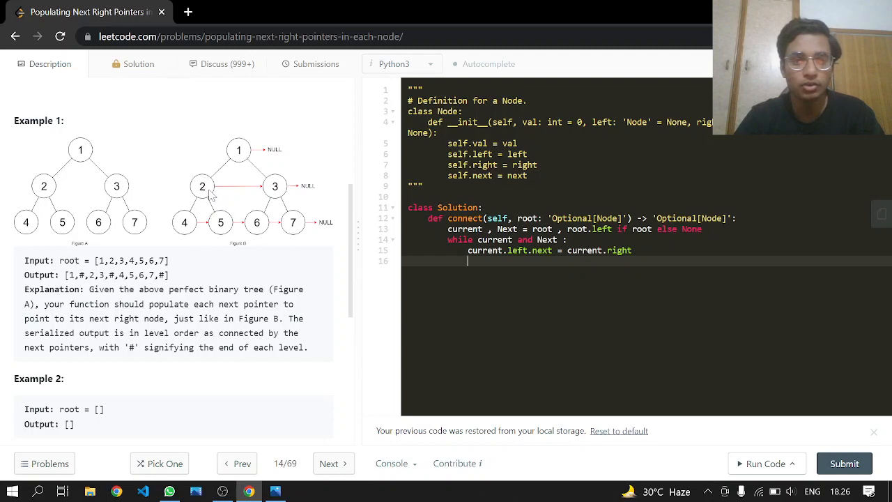
{"action": "mouse_move", "coordinate": [342, 212]}
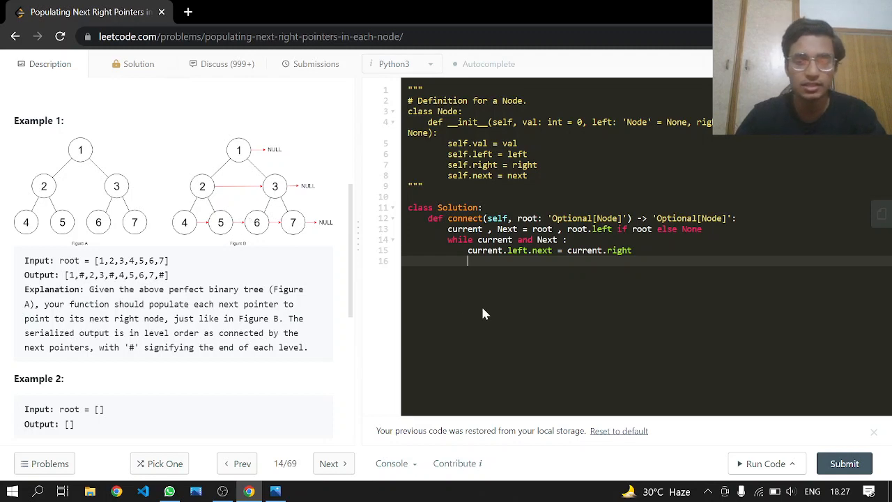
- Add 'if current.next:' and begin current.right.next = beneath it
{"action": "type", "text": "if curent.next :"}
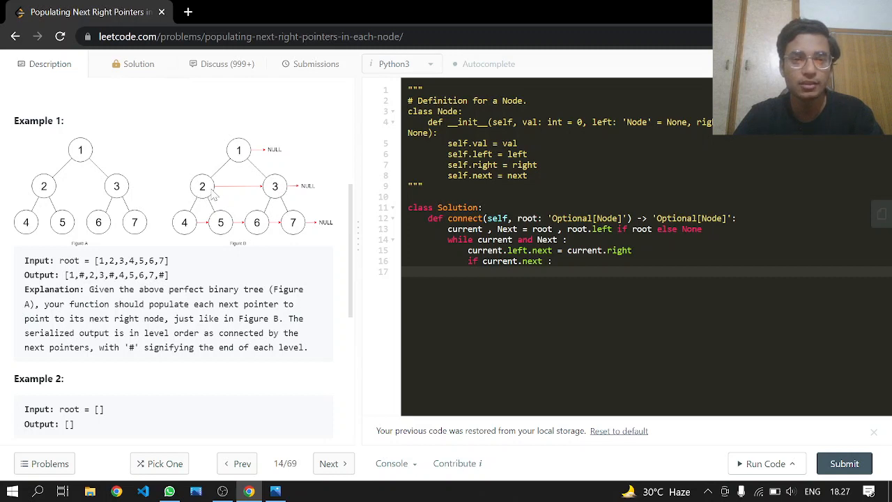
{"action": "mouse_move", "coordinate": [279, 190]}
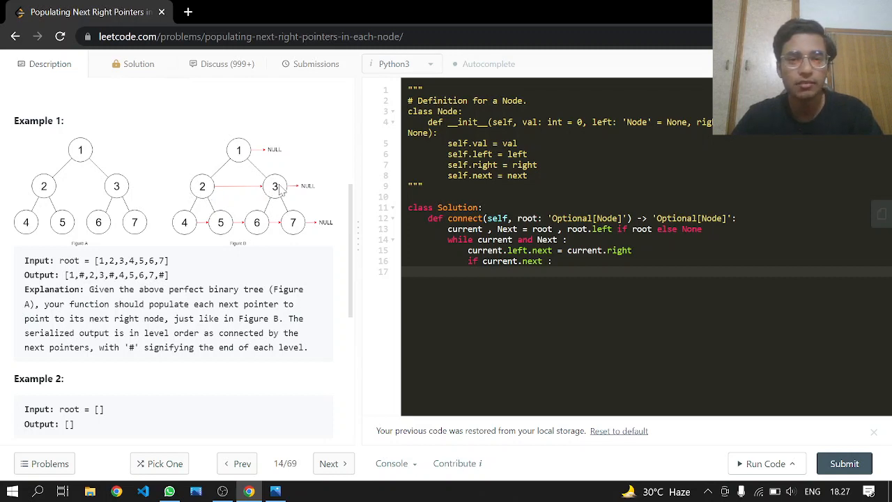
{"action": "mouse_move", "coordinate": [337, 237]}
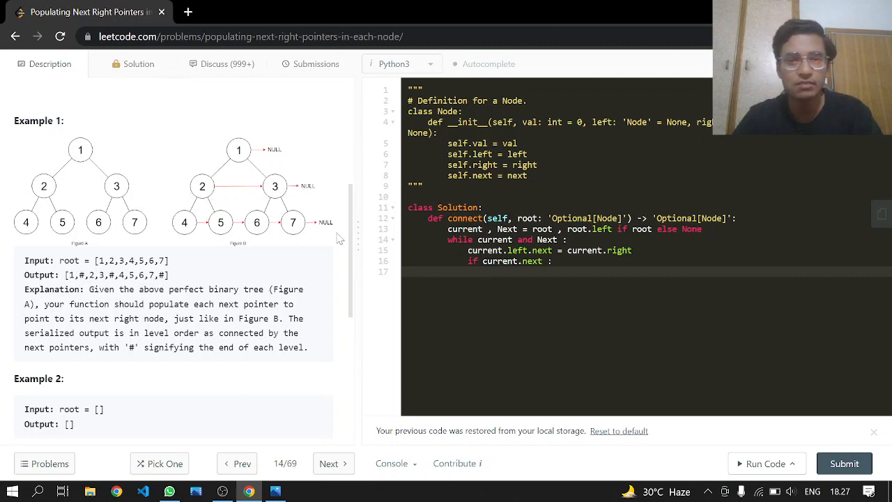
{"action": "type", "text": "current."}
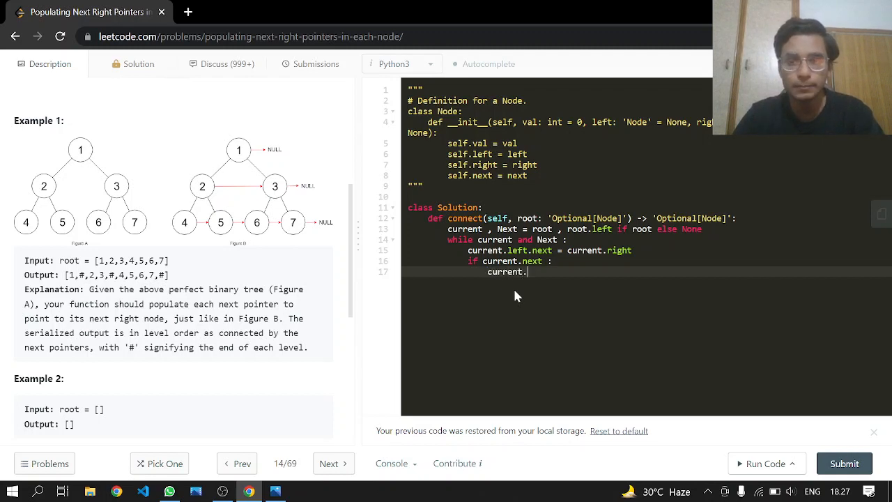
{"action": "type", "text": "right"}
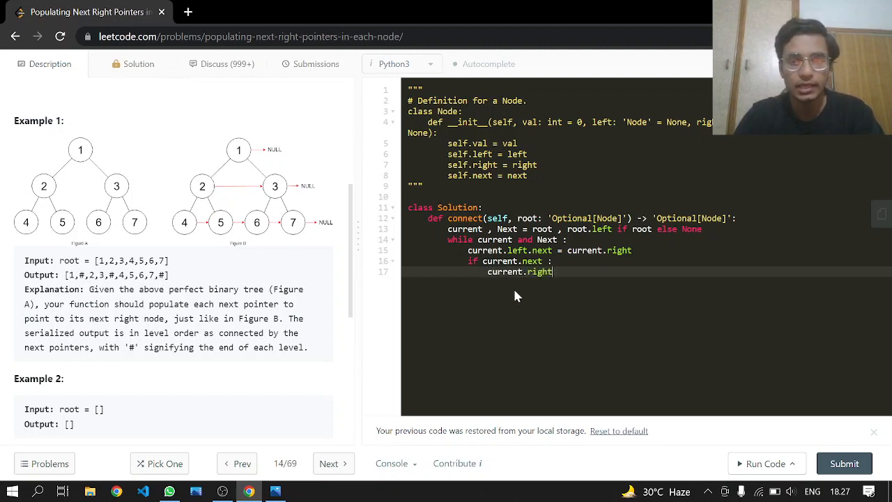
{"action": "type", "text": ".next"}
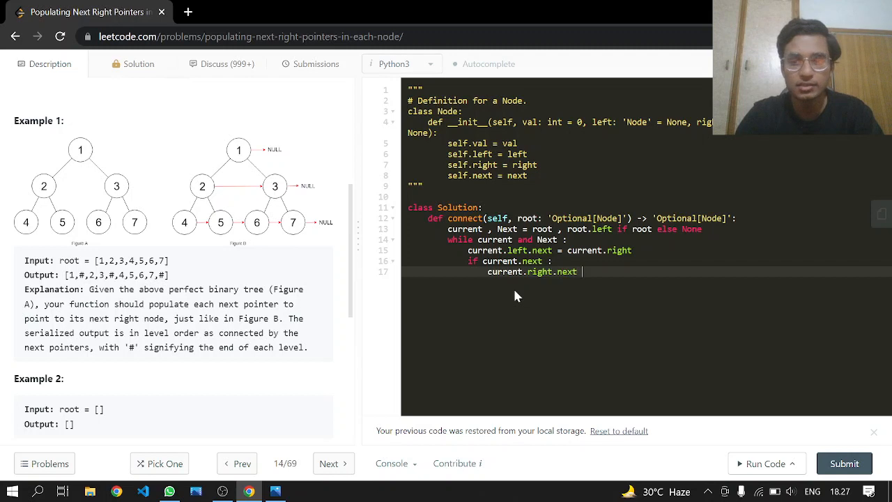
{"action": "type", "text": "="}
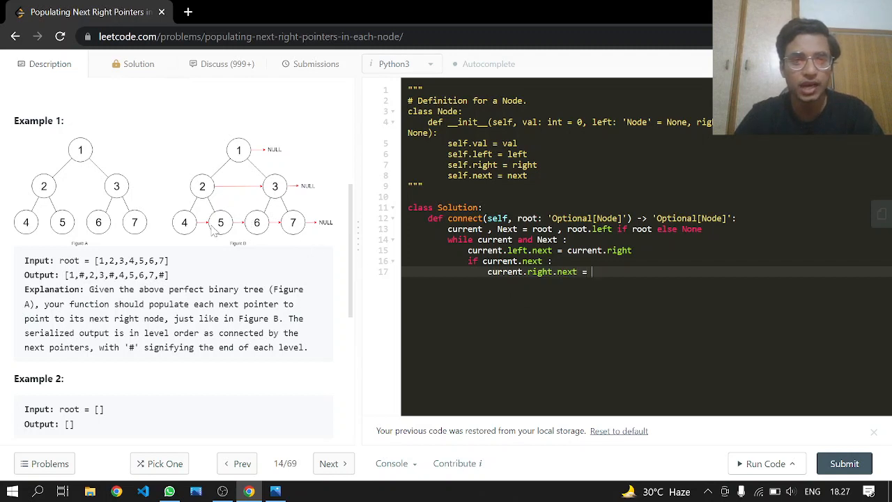
{"action": "mouse_move", "coordinate": [563, 292]}
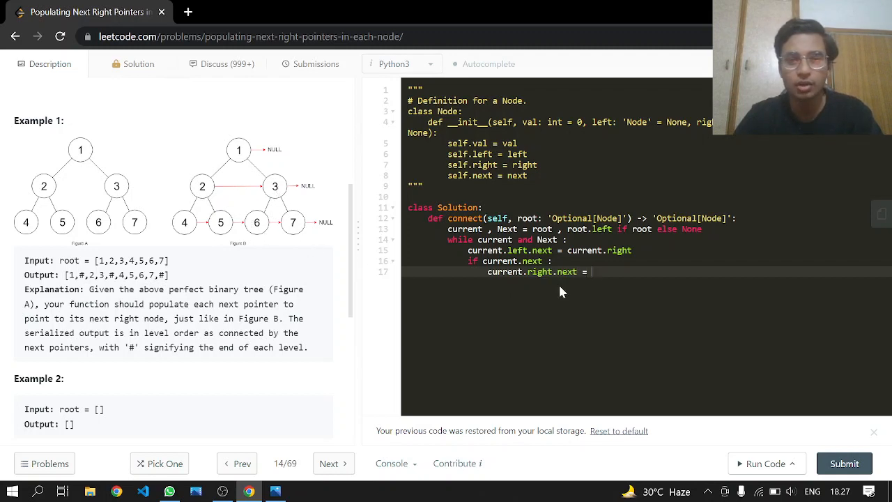
- Finish the line as current.right.next = current.next.left and start the next with current
{"action": "type", "text": "current."}
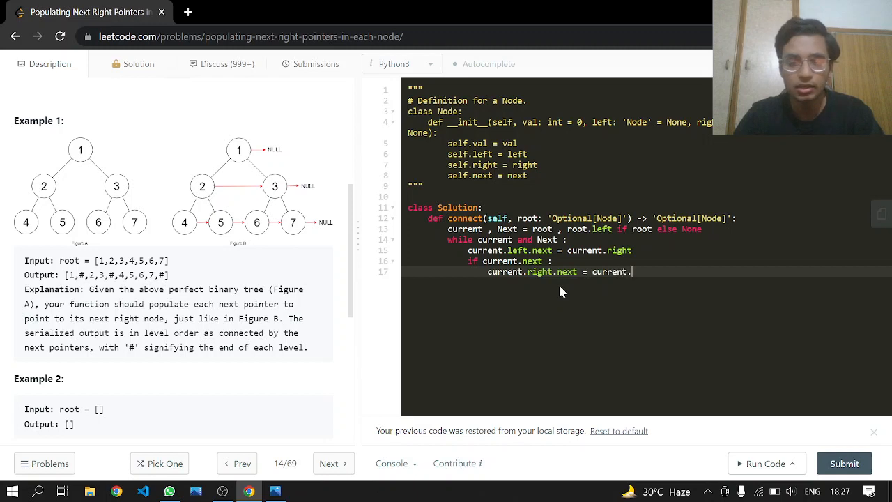
{"action": "type", "text": "next.left"}
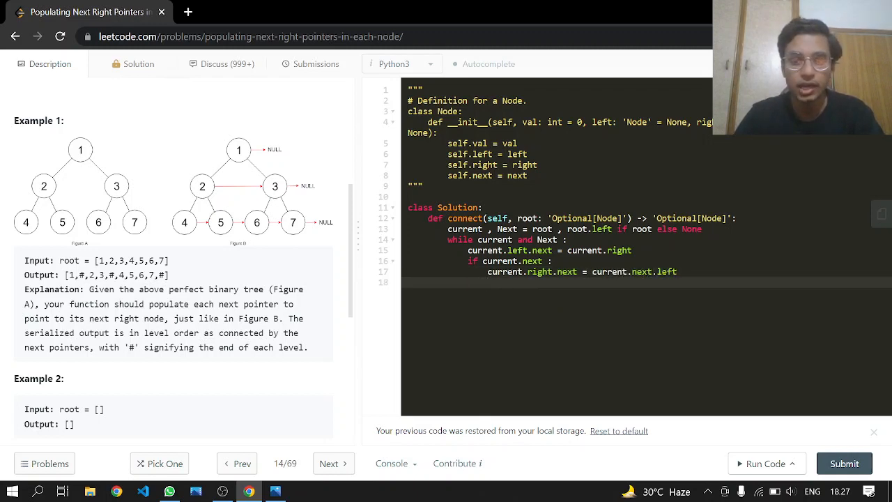
{"action": "type", "text": "current."}
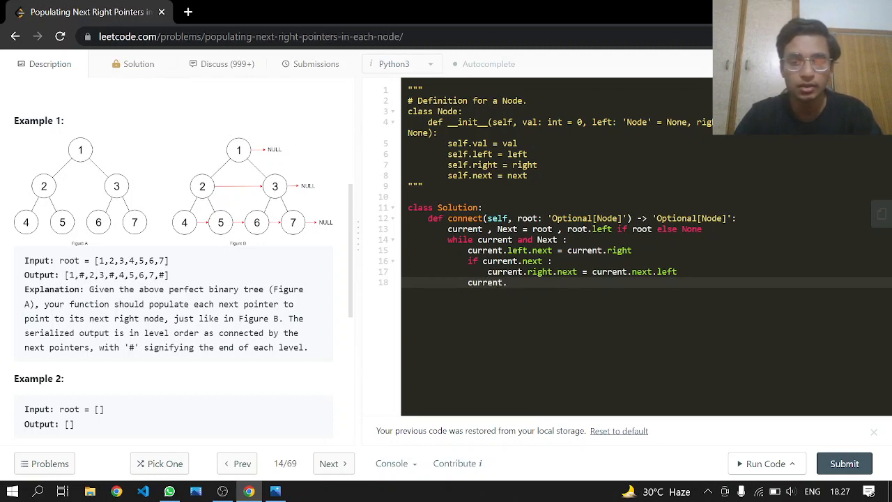
- Complete the advance line as current = current.next
{"action": "key", "text": "Backspace"}
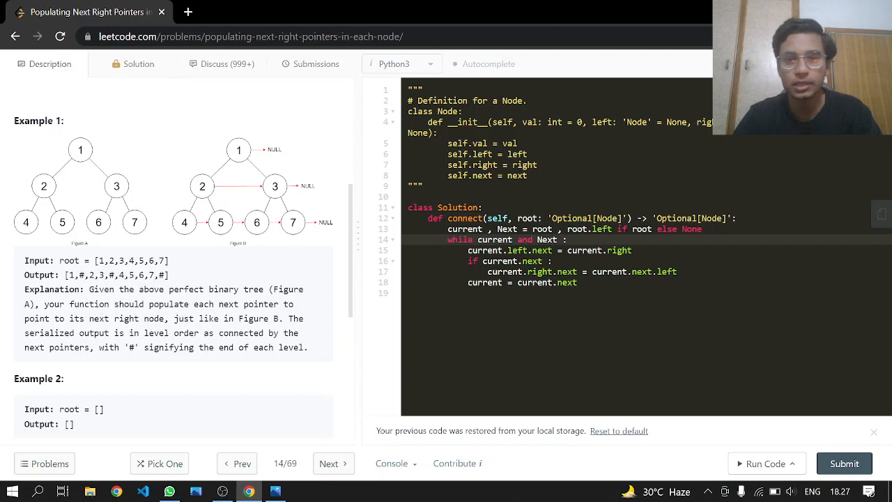
{"action": "mouse_move", "coordinate": [368, 309]}
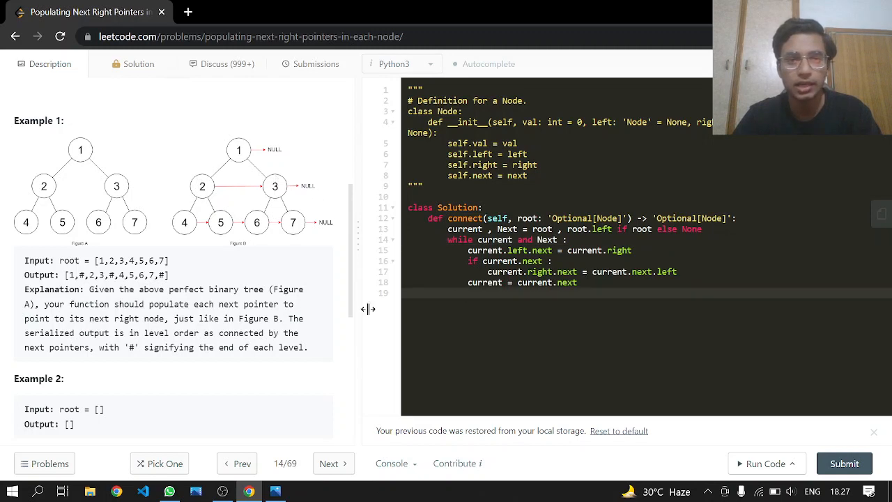
- Add 'if not current: current = Next; Next = current.left' to drop a level
{"action": "type", "text": "if not"}
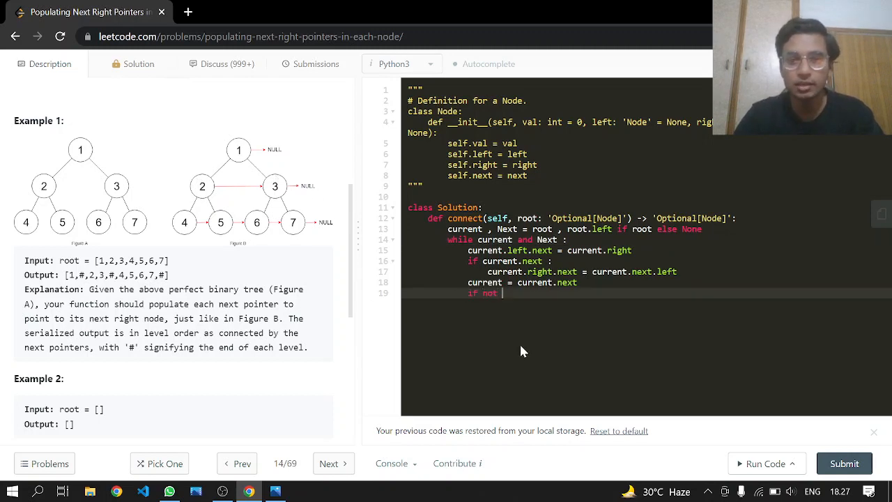
{"action": "type", "text": "current :"}
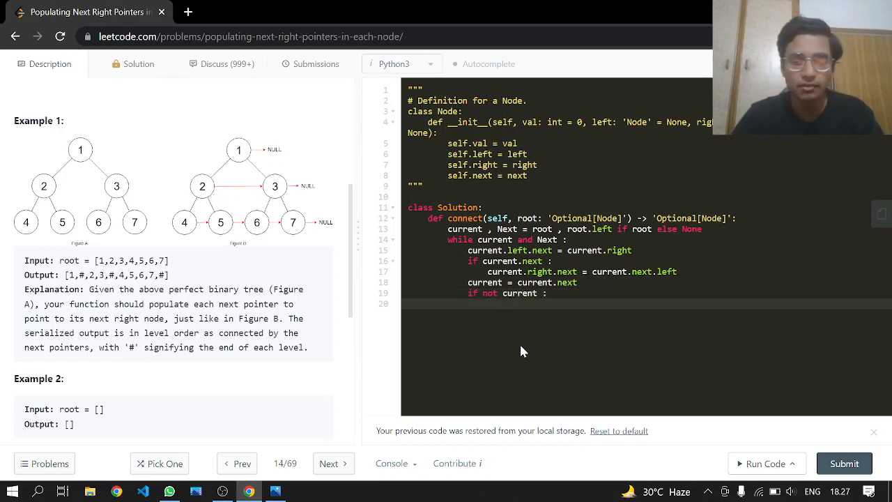
{"action": "type", "text": "current"}
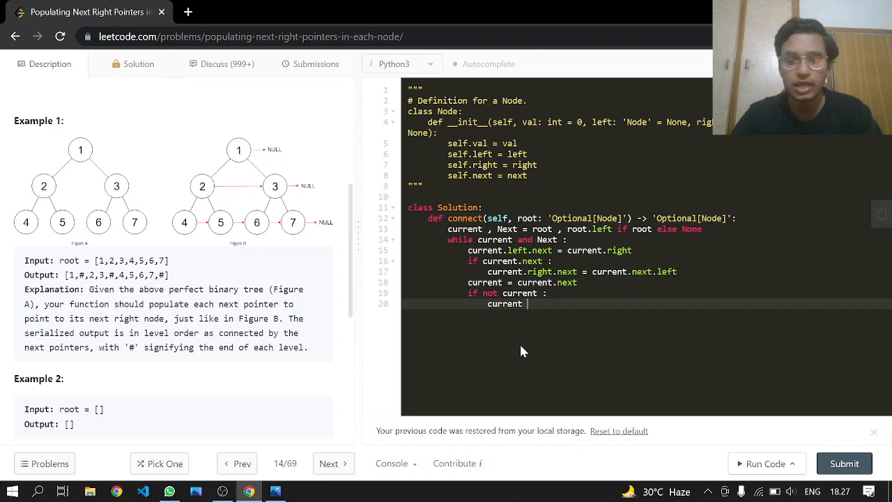
{"action": "type", "text": "= Next"}
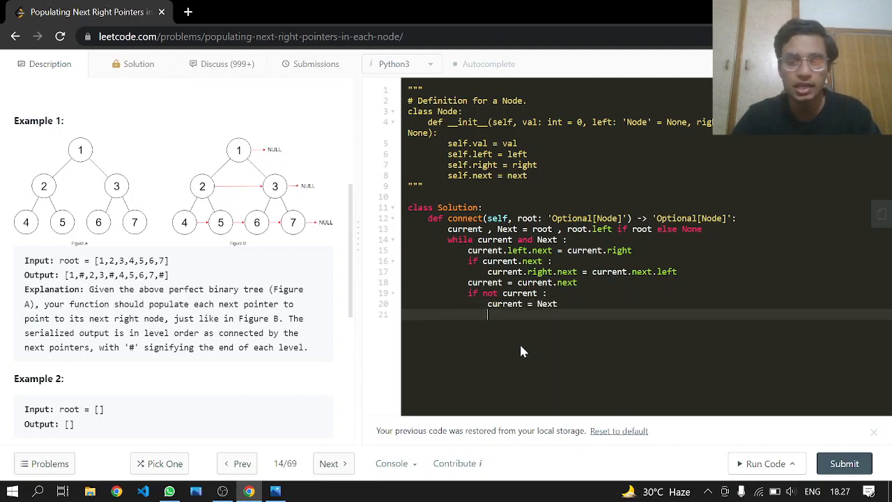
{"action": "type", "text": "Next"}
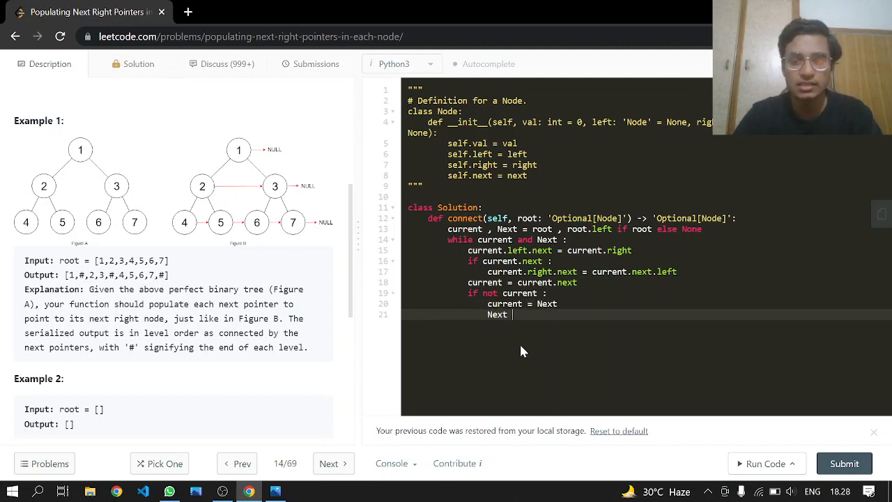
{"action": "type", "text": "= curent."}
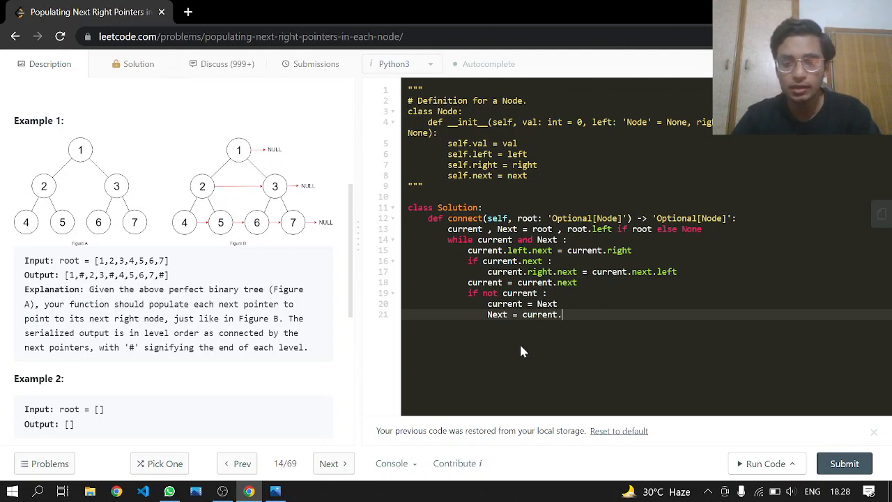
{"action": "type", "text": "left"}
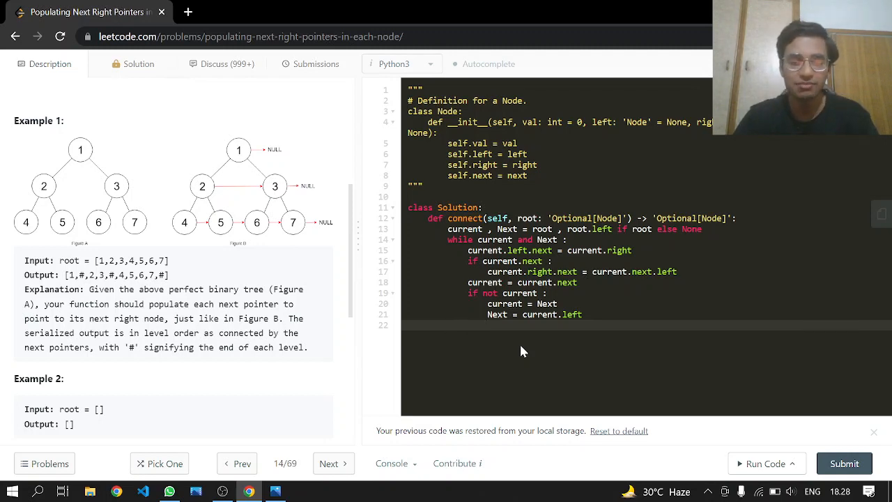
- End connect with return root and submit the solution for judging
{"action": "type", "text": "return root"}
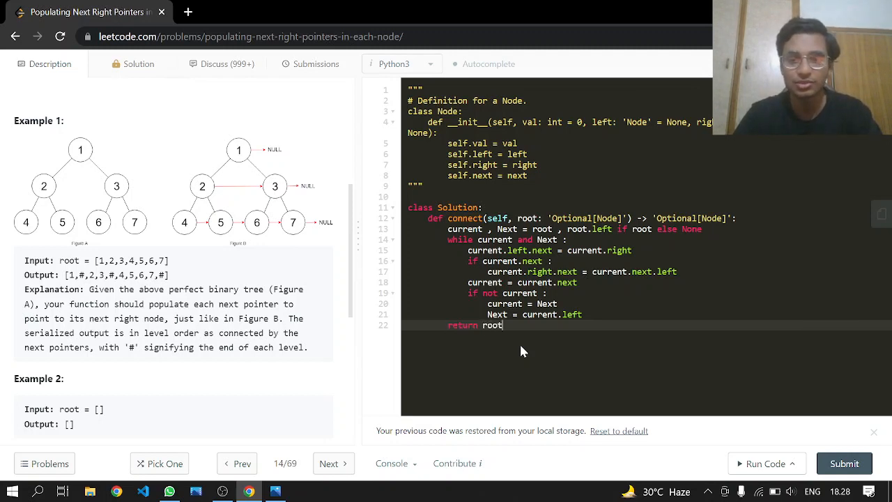
{"action": "left_click", "coordinate": [845, 463]}
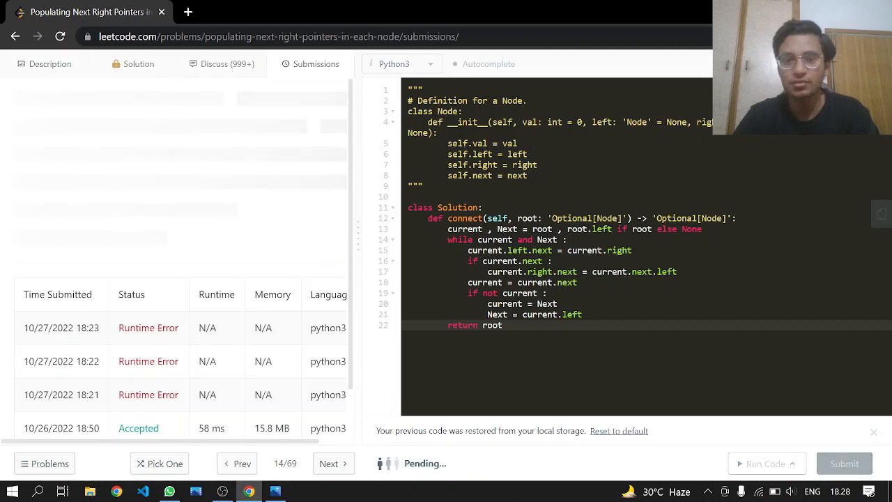